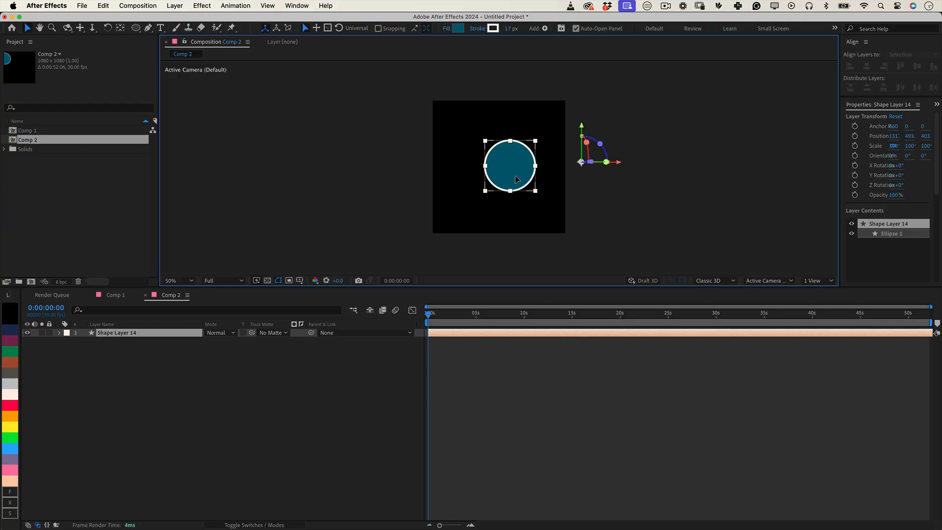
Select the circle shape layer, reveal its rotation properties and add an expression to Y Rotation.
click(194, 362)
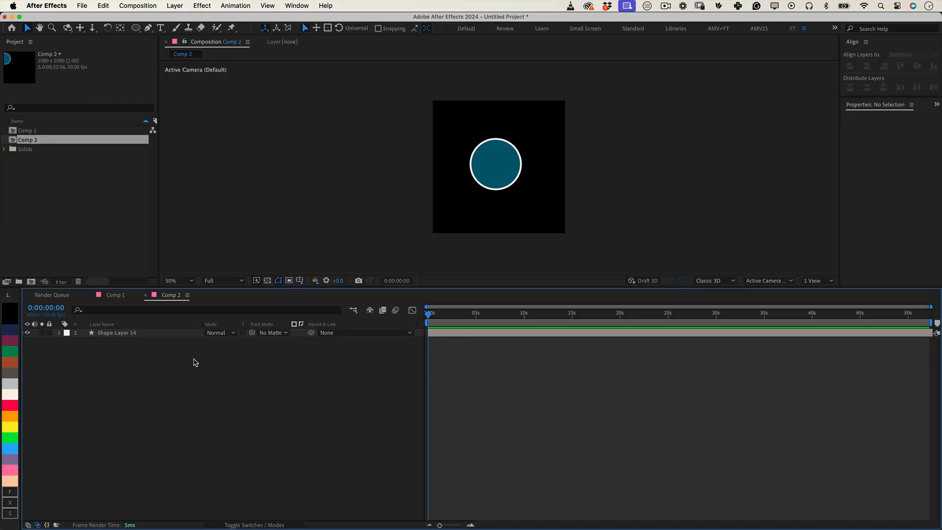
click(116, 333)
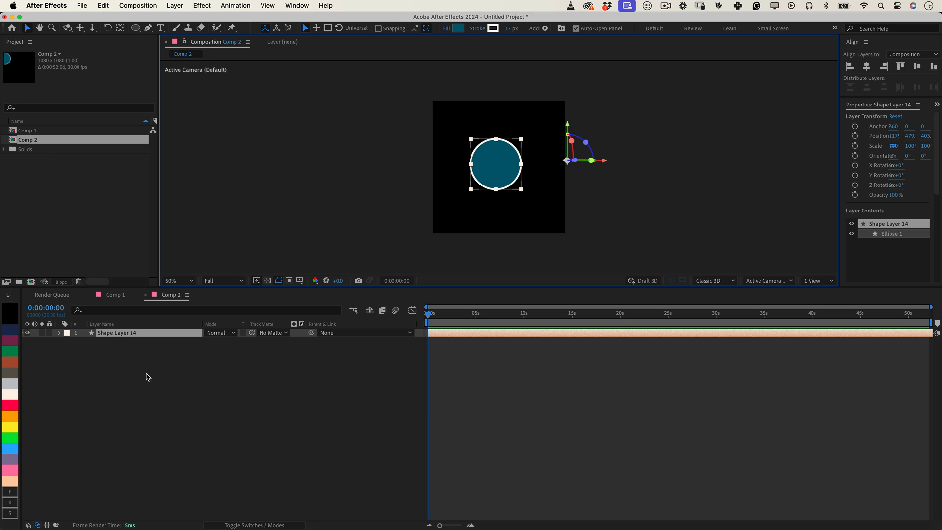
mouse_move(101, 391)
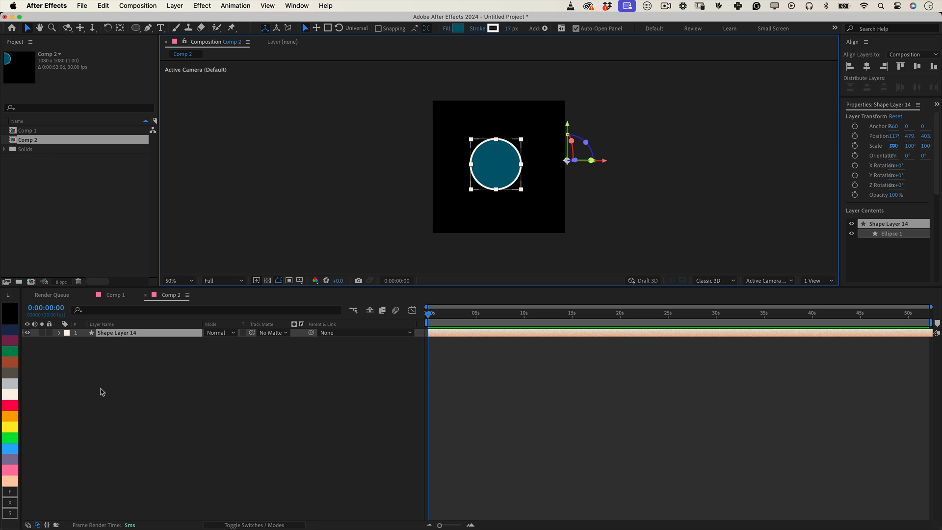
click(58, 332)
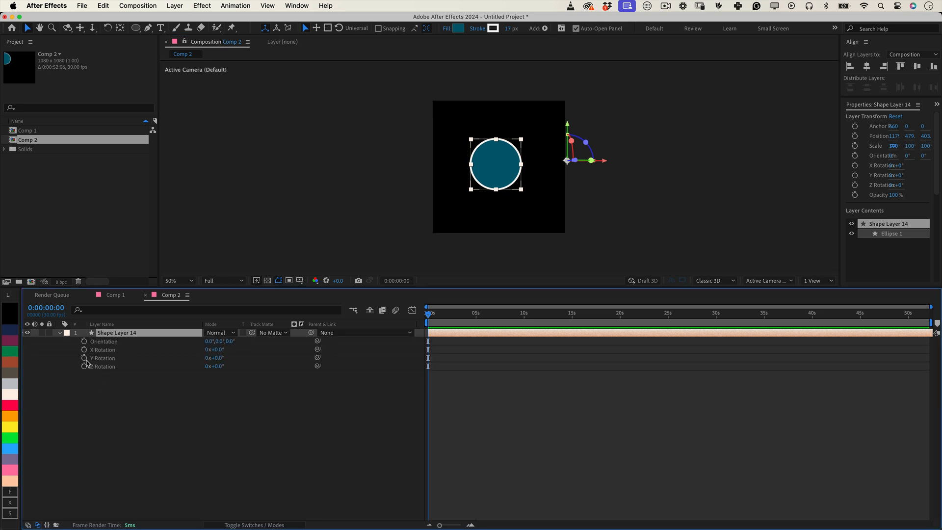
click(83, 358)
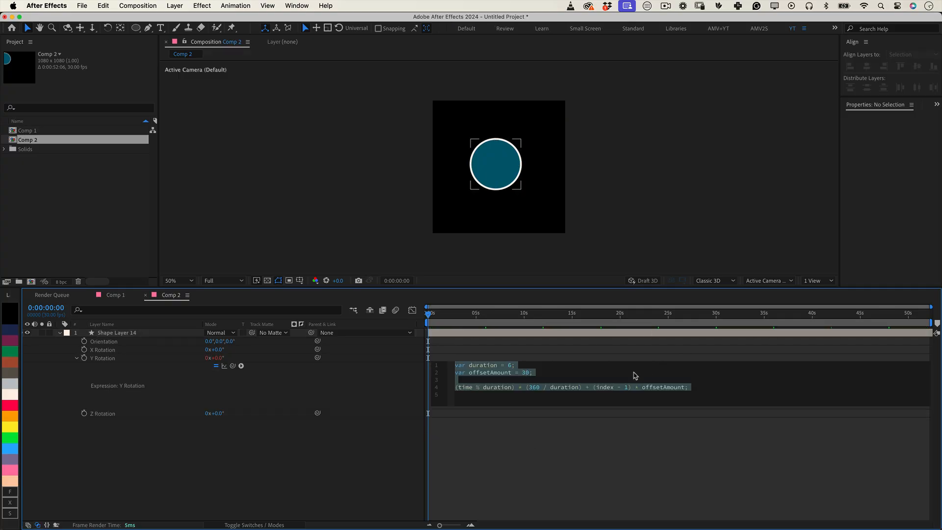
Commit the Y Rotation spin expression and reselect the circle shape layer.
click(642, 368)
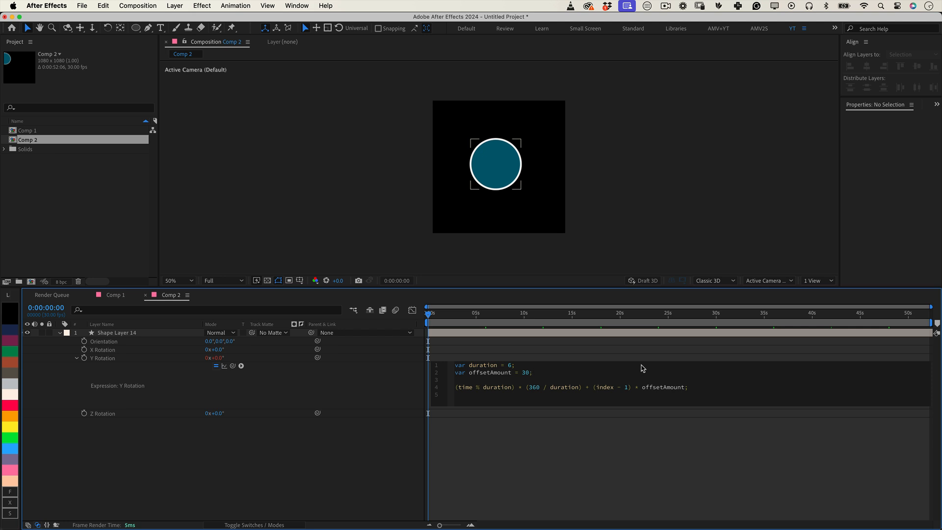
mouse_move(644, 374)
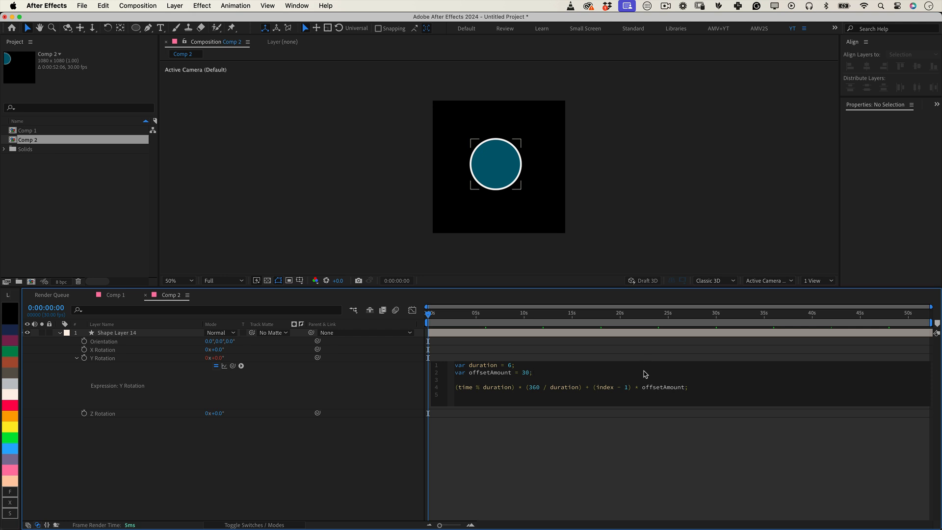
mouse_move(547, 382)
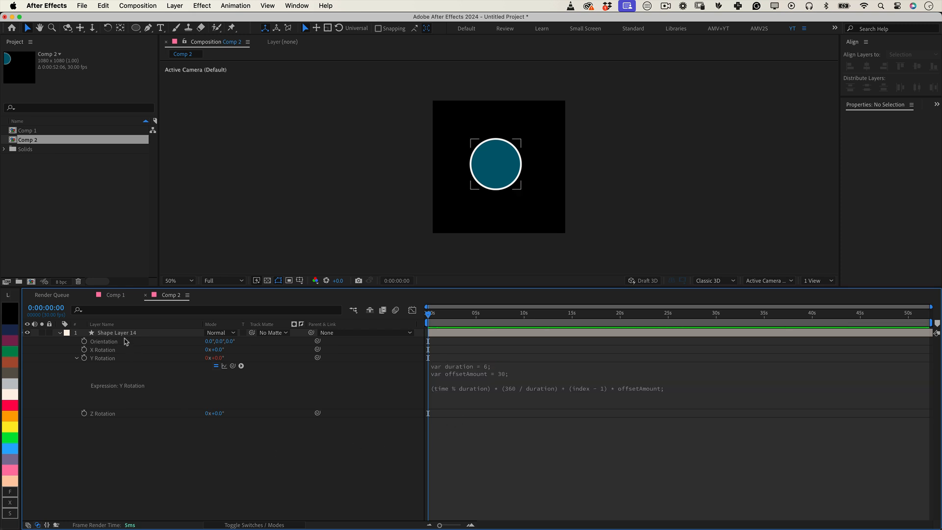
click(116, 333)
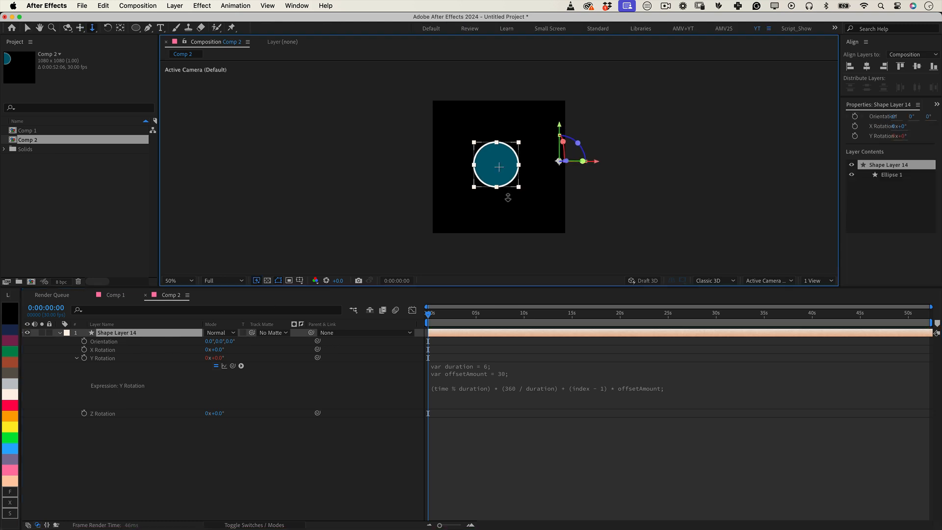